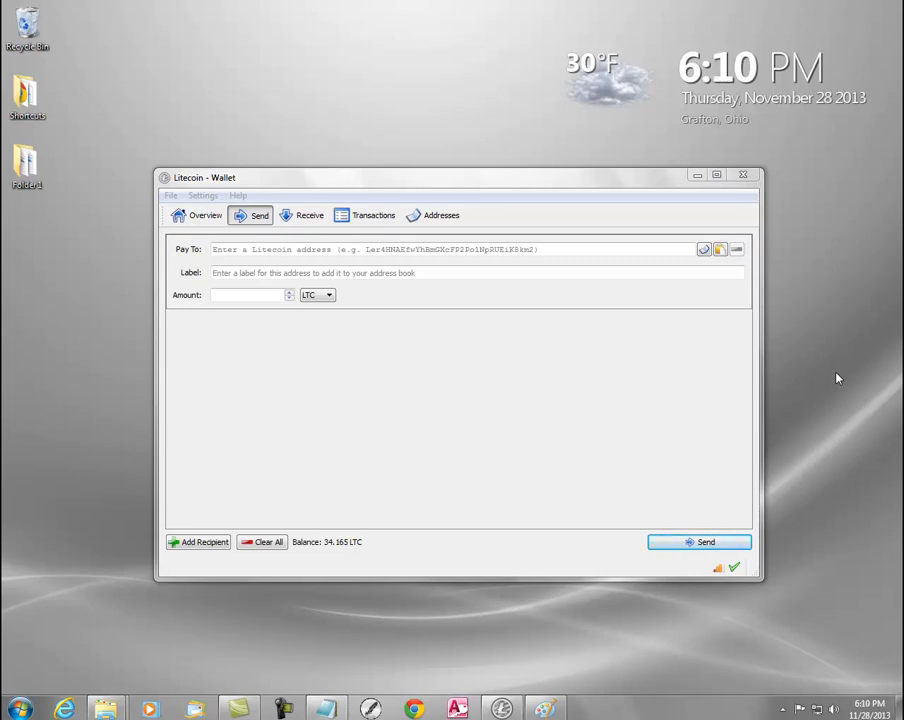
pyautogui.moveTo(620, 461)
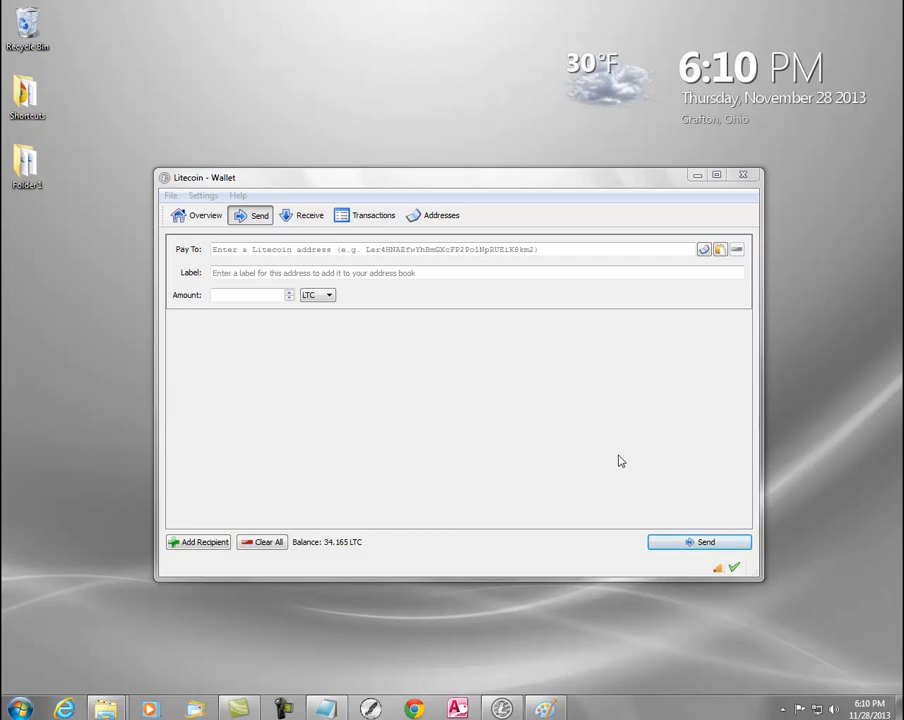
pyautogui.moveTo(610, 431)
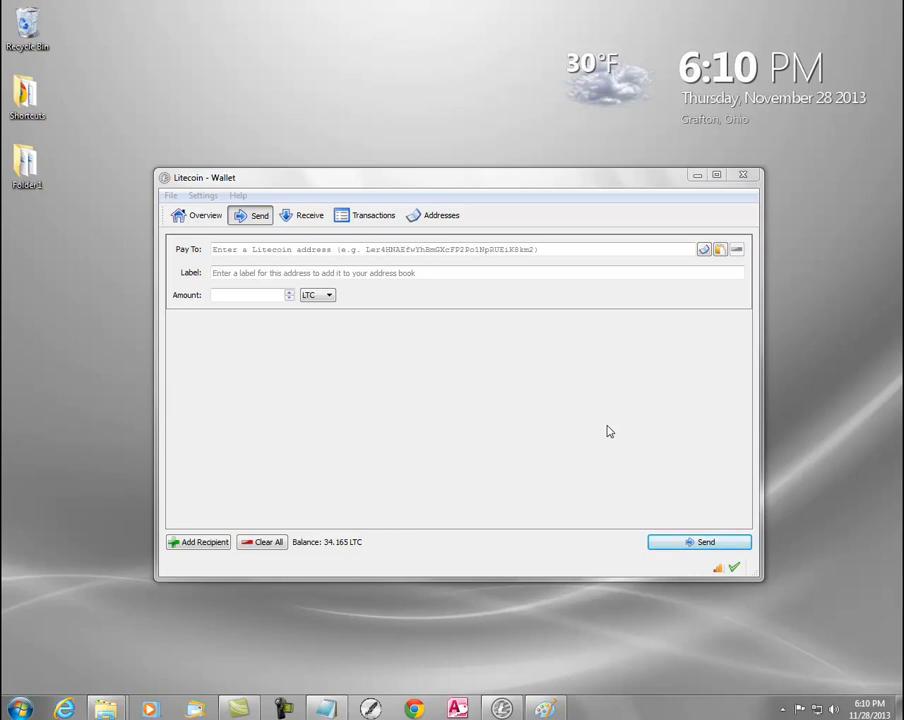
pyautogui.moveTo(627, 426)
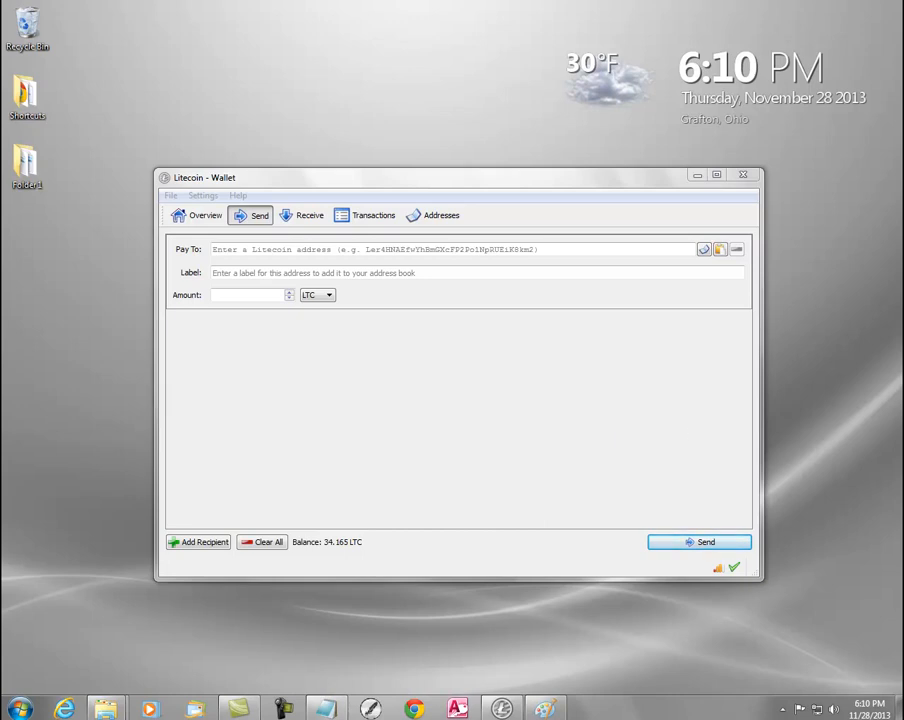
# Search the Start Menu for %appdata% to find the Roaming folder
pyautogui.click(18, 708)
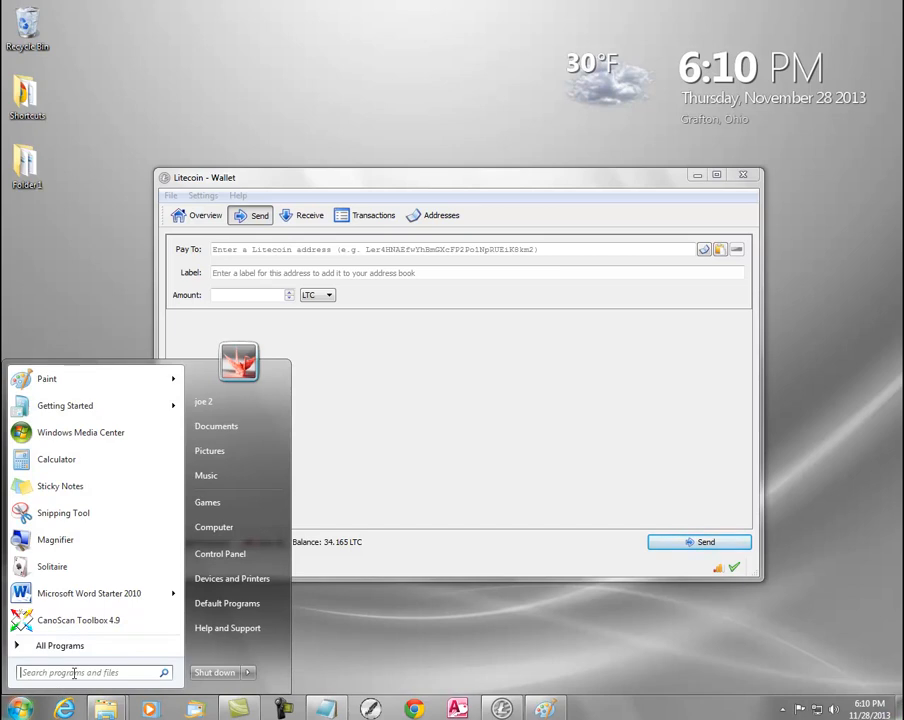
pyautogui.write('5')
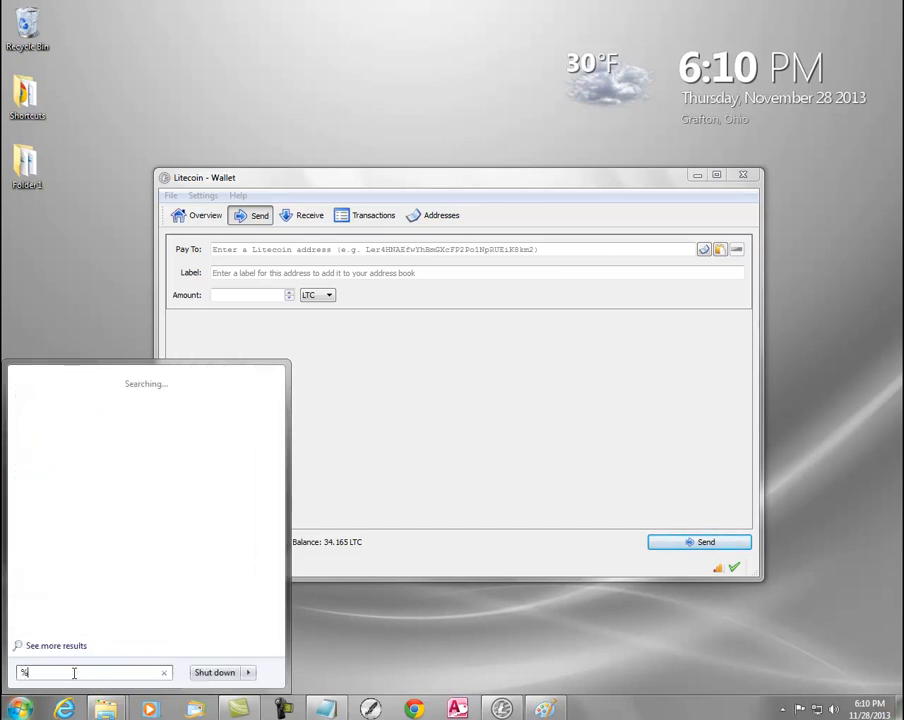
pyautogui.write('appdata')
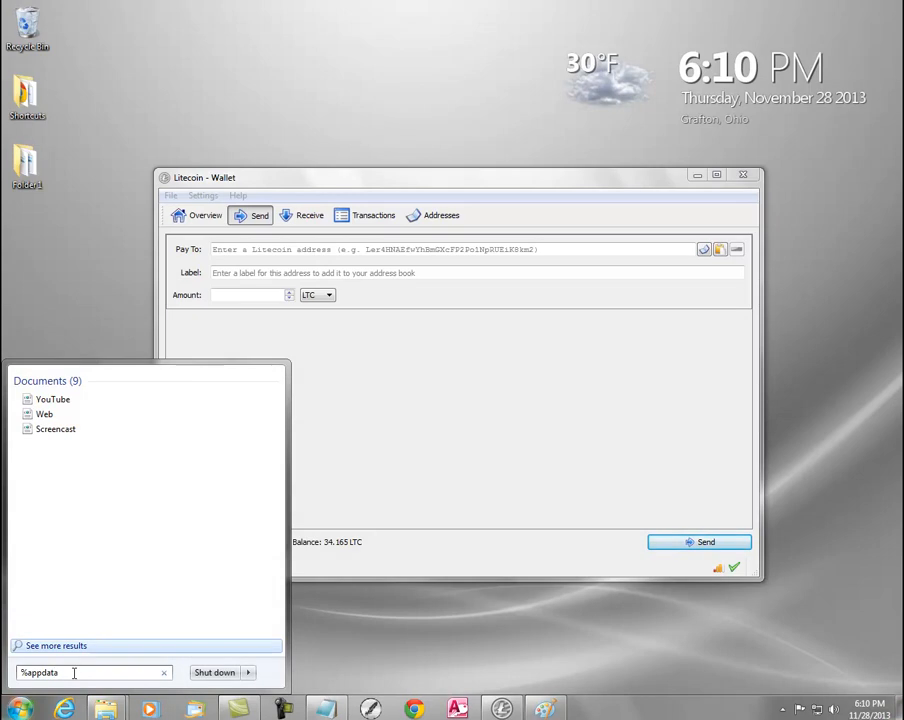
pyautogui.write('%')
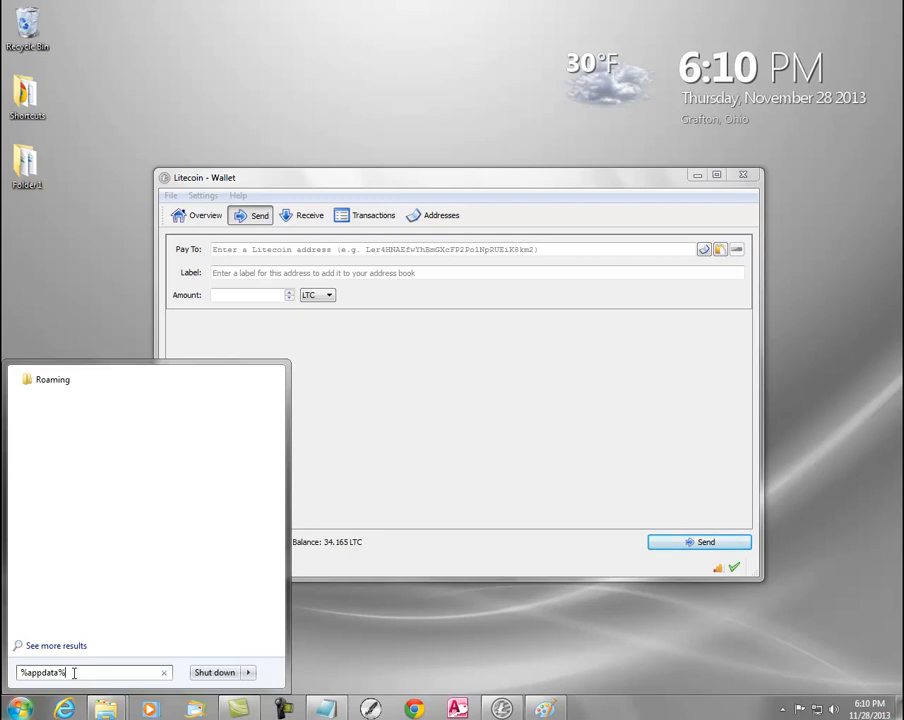
pyautogui.moveTo(350, 601)
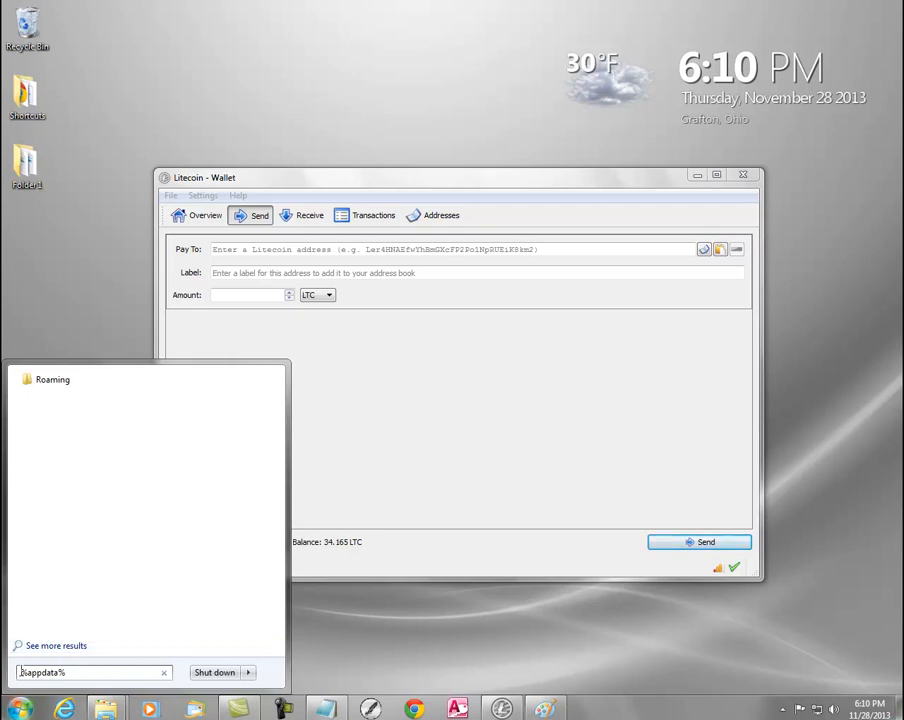
pyautogui.moveTo(170, 663)
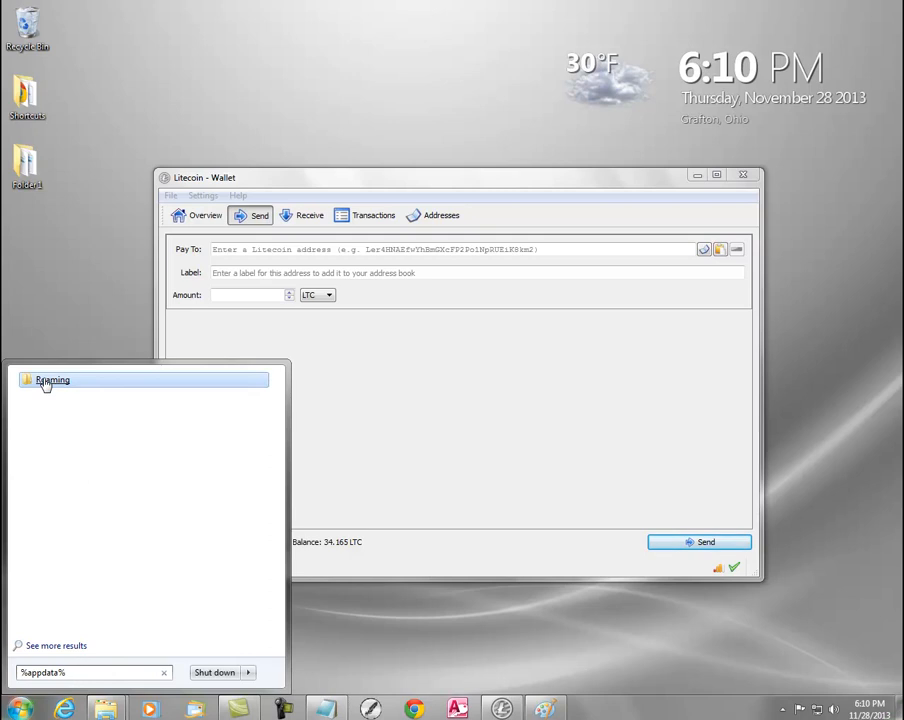
# Open Roaming, then the Litecoin folder to reveal wallet.dat, blocks and chainstate
pyautogui.click(52, 380)
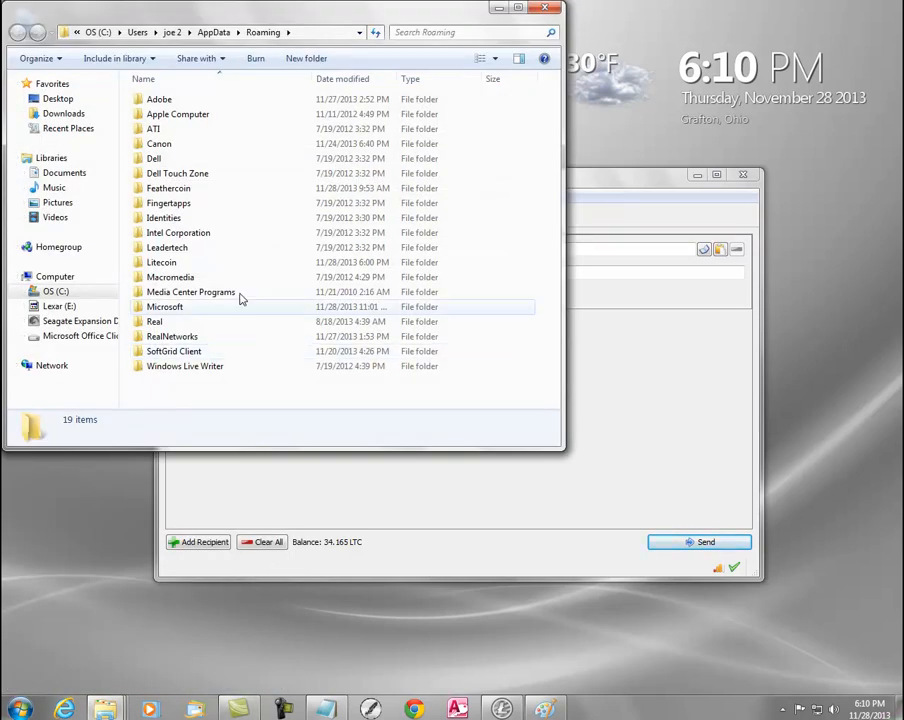
pyautogui.click(162, 262)
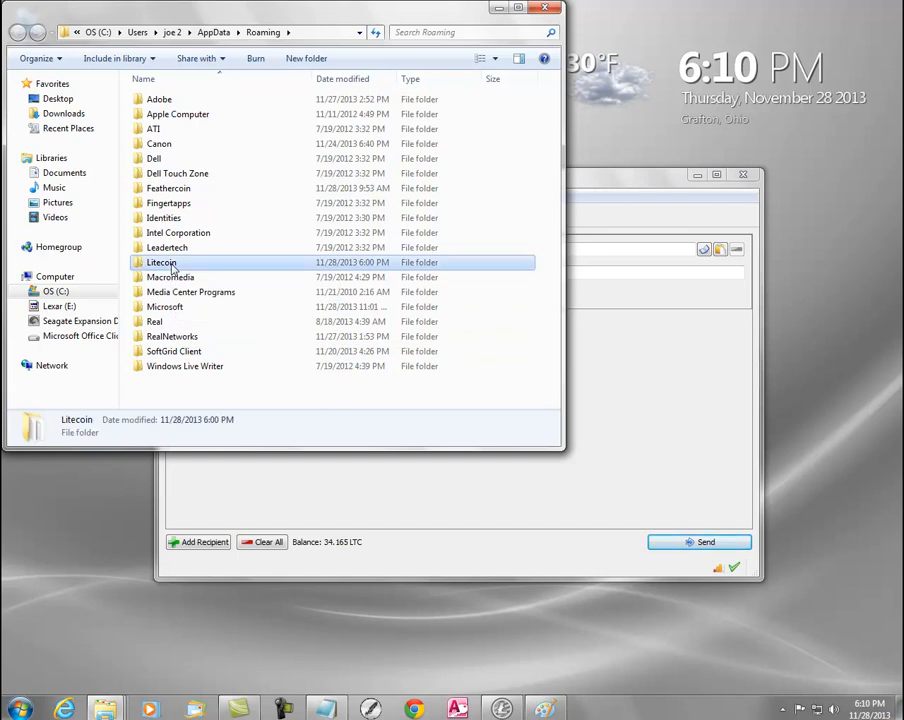
pyautogui.doubleClick(161, 262)
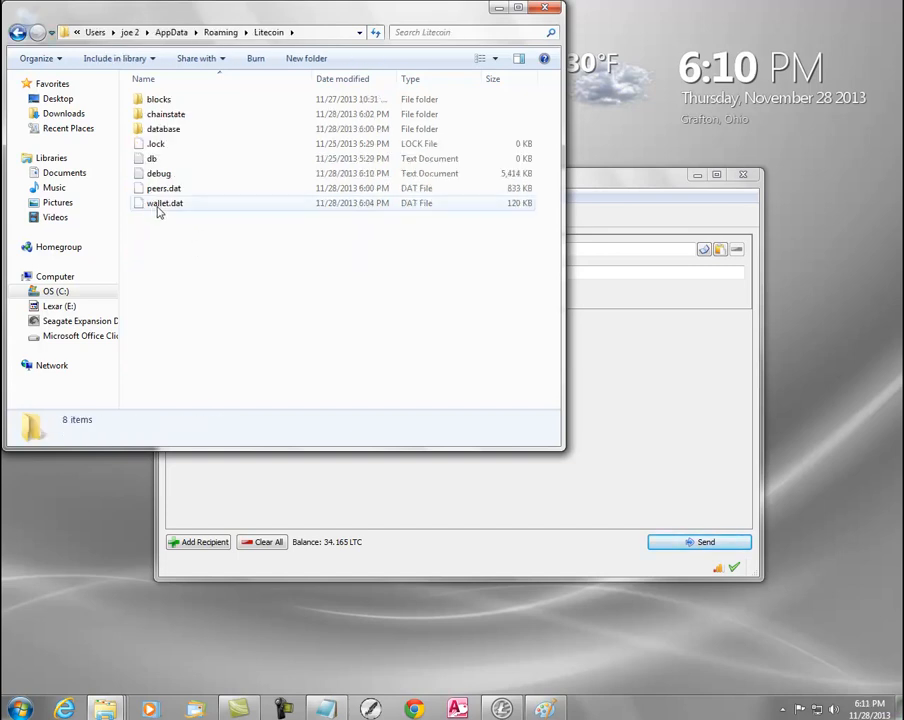
pyautogui.moveTo(164, 203)
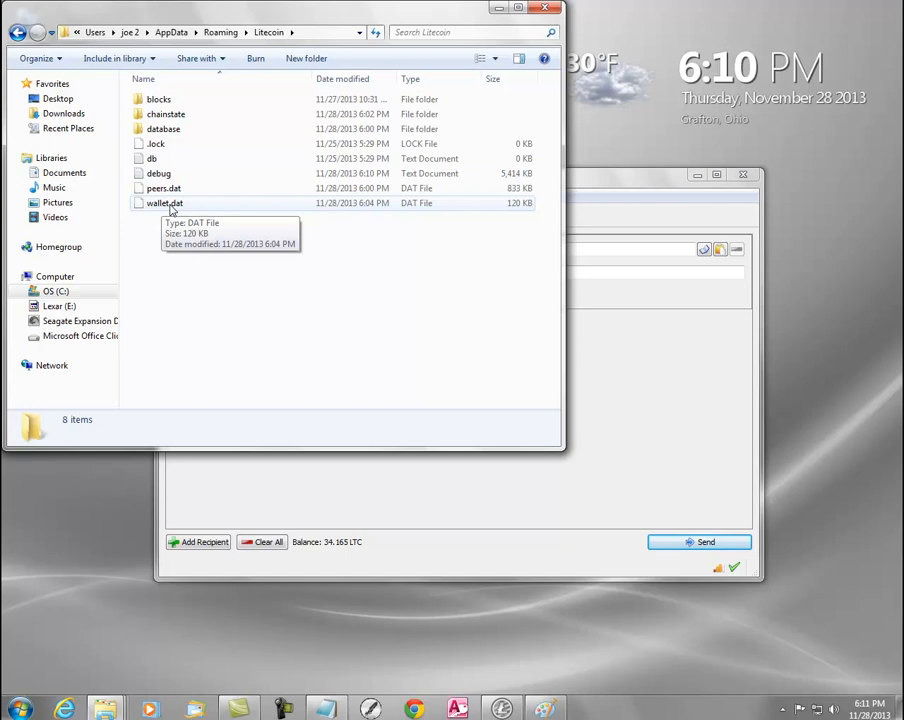
pyautogui.moveTo(503, 410)
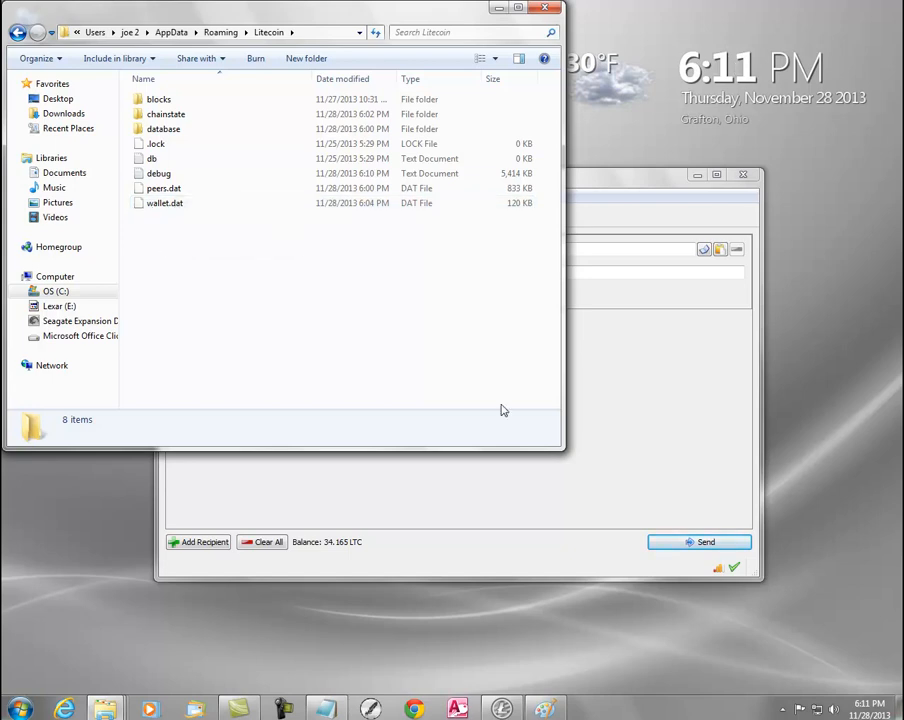
pyautogui.moveTo(147, 238)
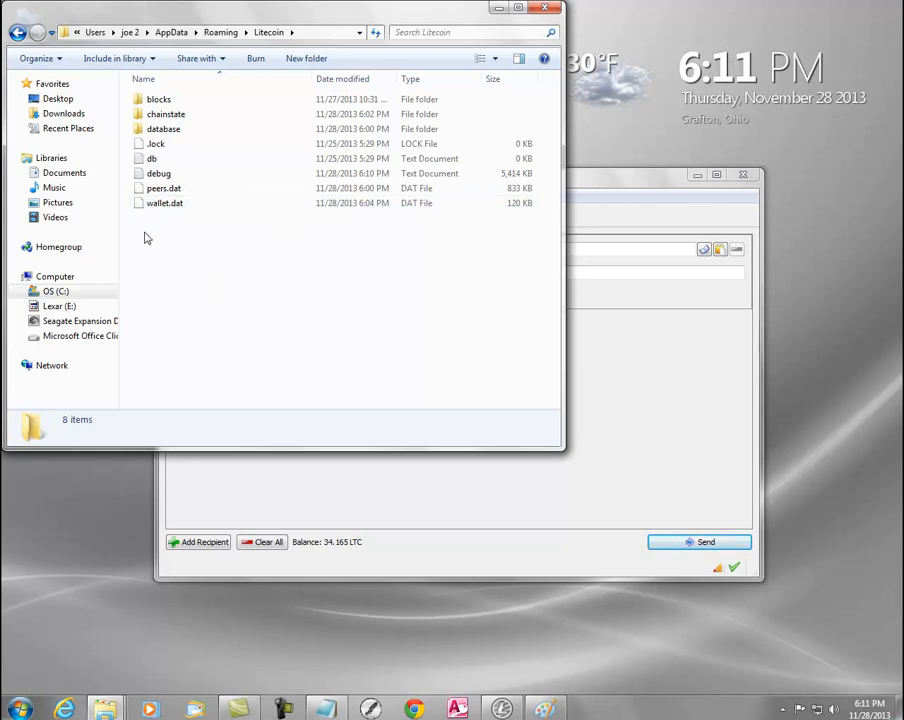
pyautogui.click(164, 203)
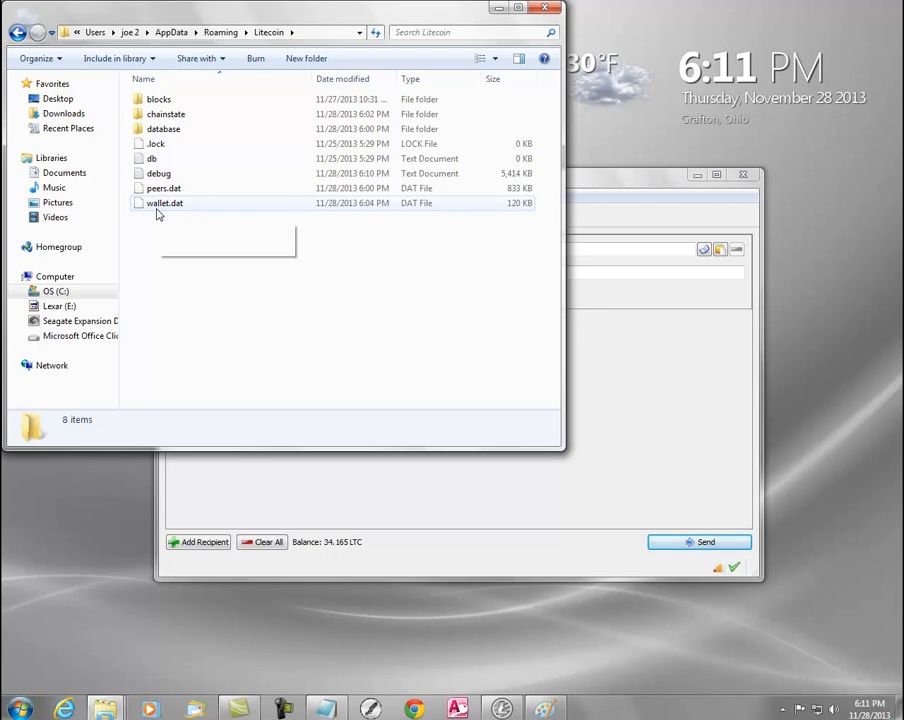
pyautogui.moveTo(557, 21)
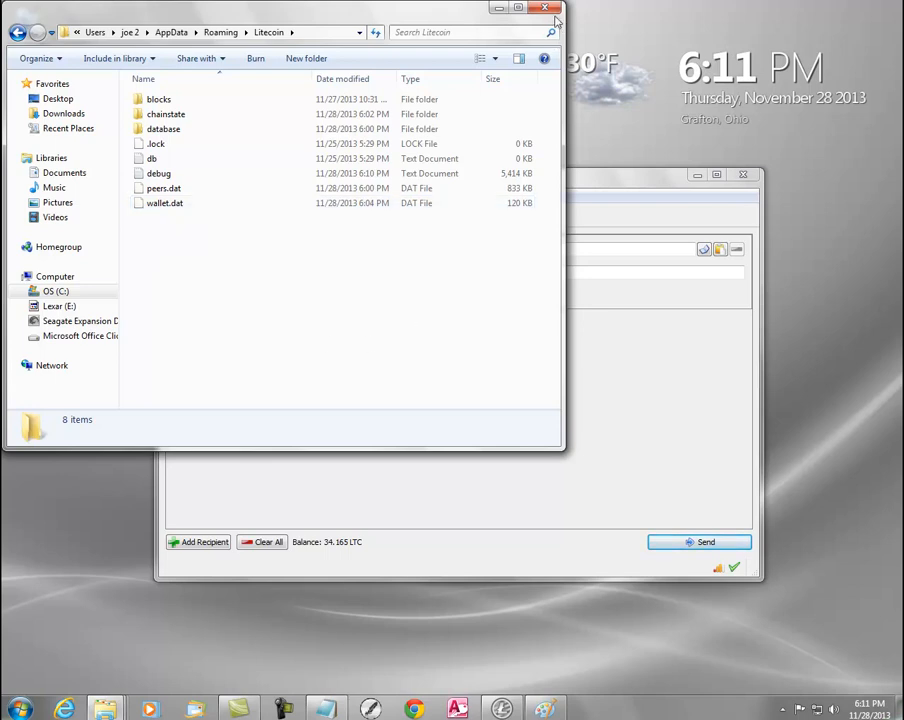
# Back up the wallet via File > Backup Wallet as 'wallet' on the Desktop
pyautogui.click(555, 8)
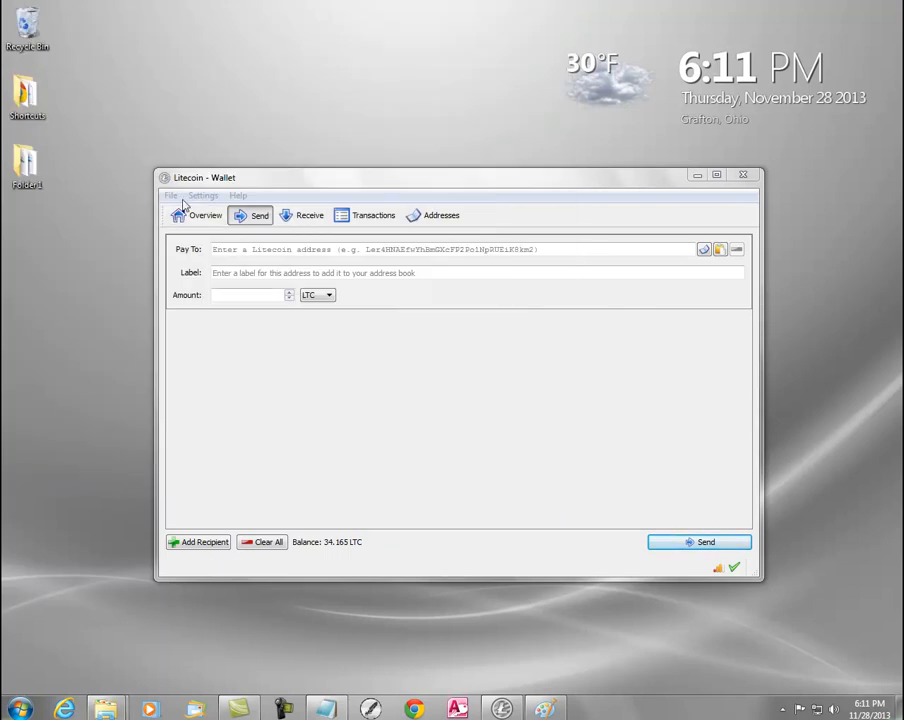
pyautogui.click(170, 195)
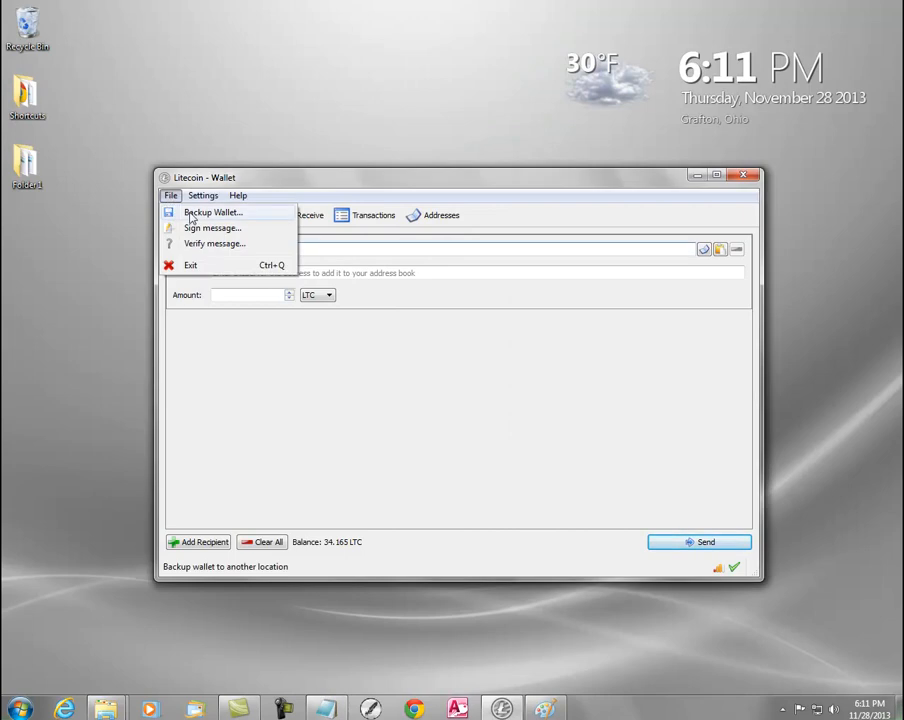
pyautogui.click(211, 212)
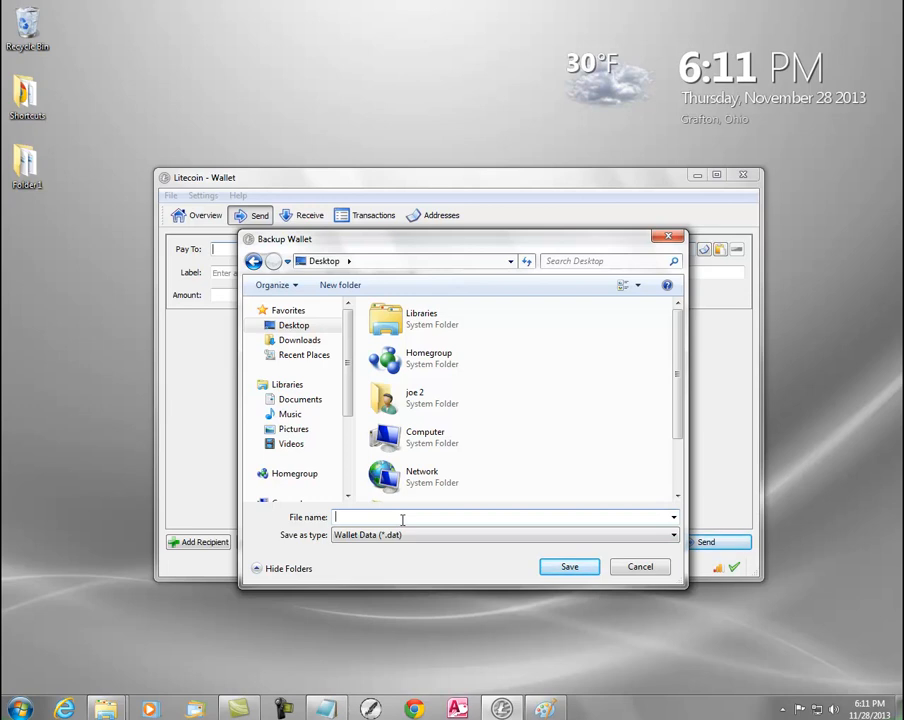
pyautogui.write('wa')
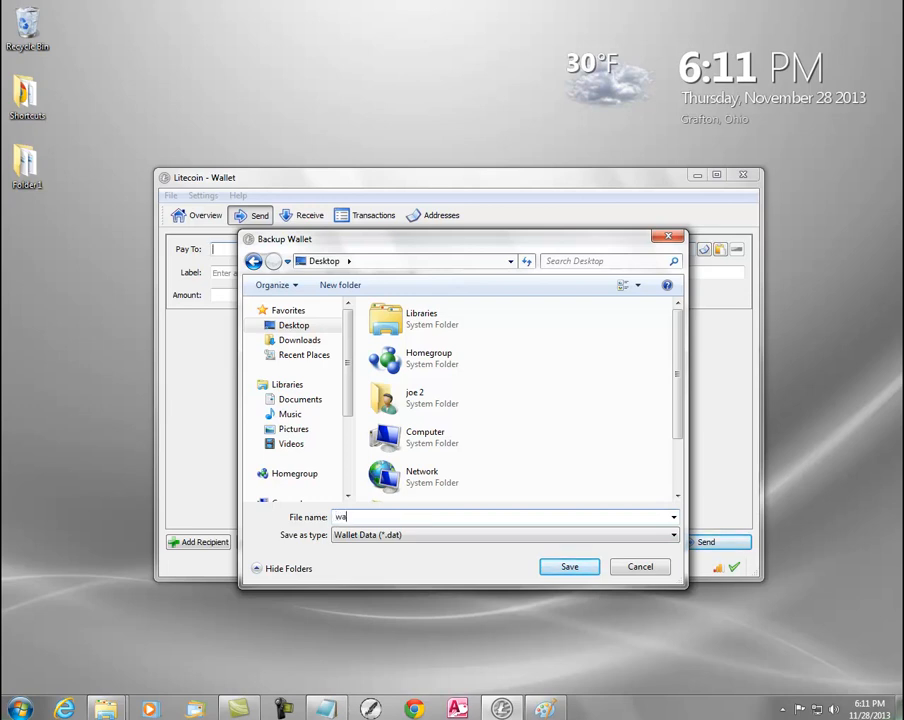
pyautogui.write('llet')
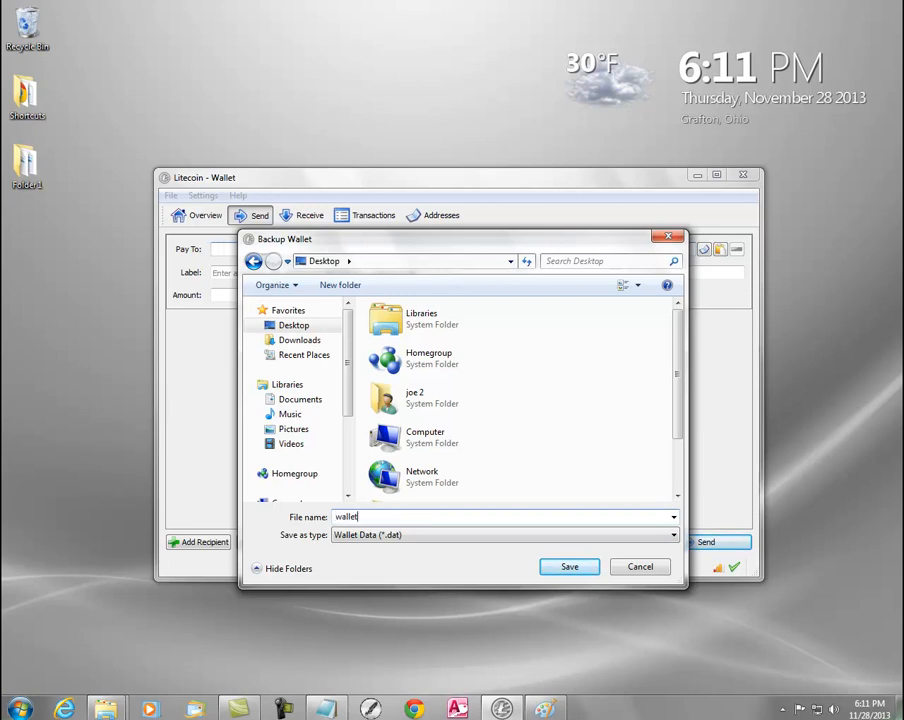
pyautogui.click(568, 566)
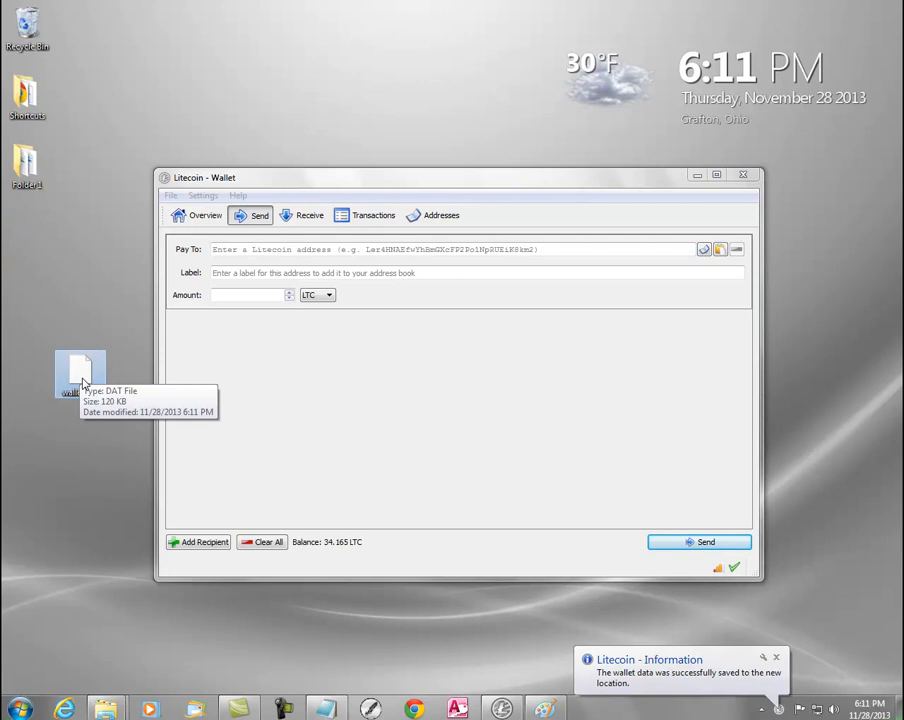
pyautogui.moveTo(205, 215)
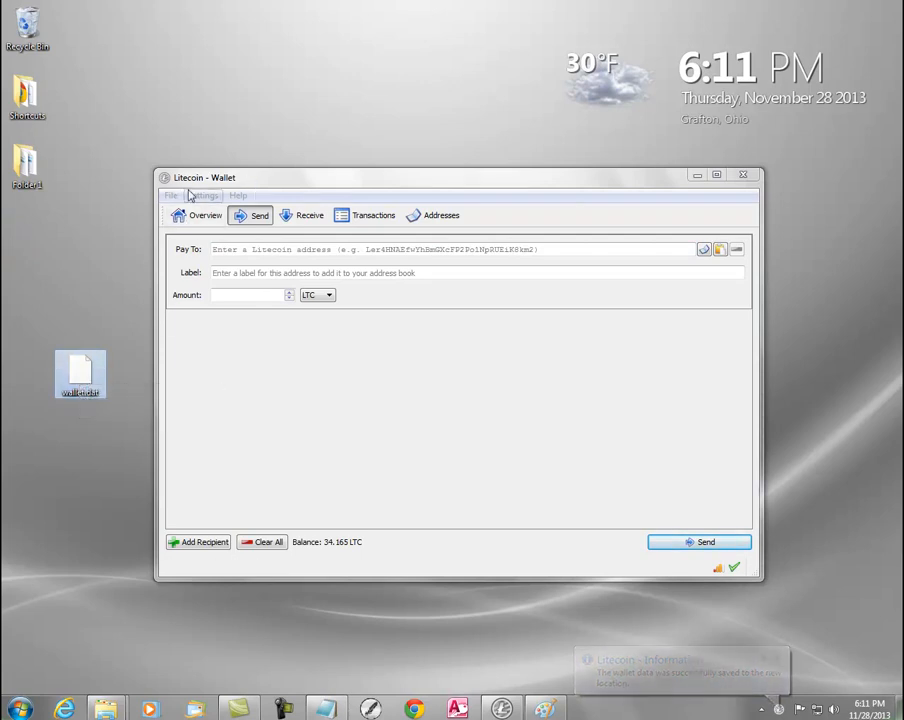
pyautogui.moveTo(118, 316)
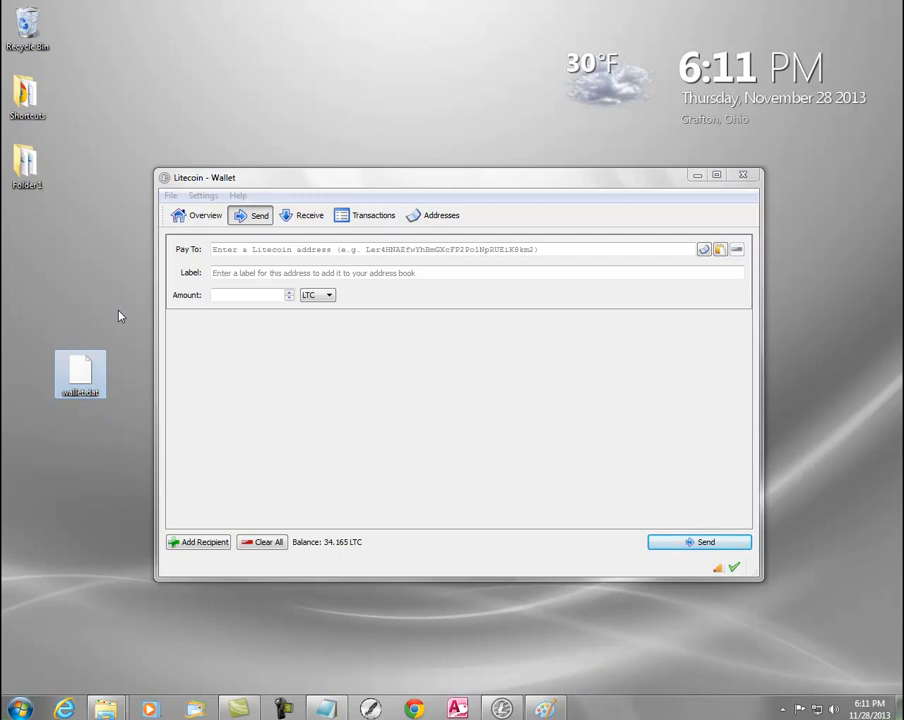
# Bring up the file actions menu for the wallet.dat backup on the Desktop
pyautogui.rightClick(79, 374)
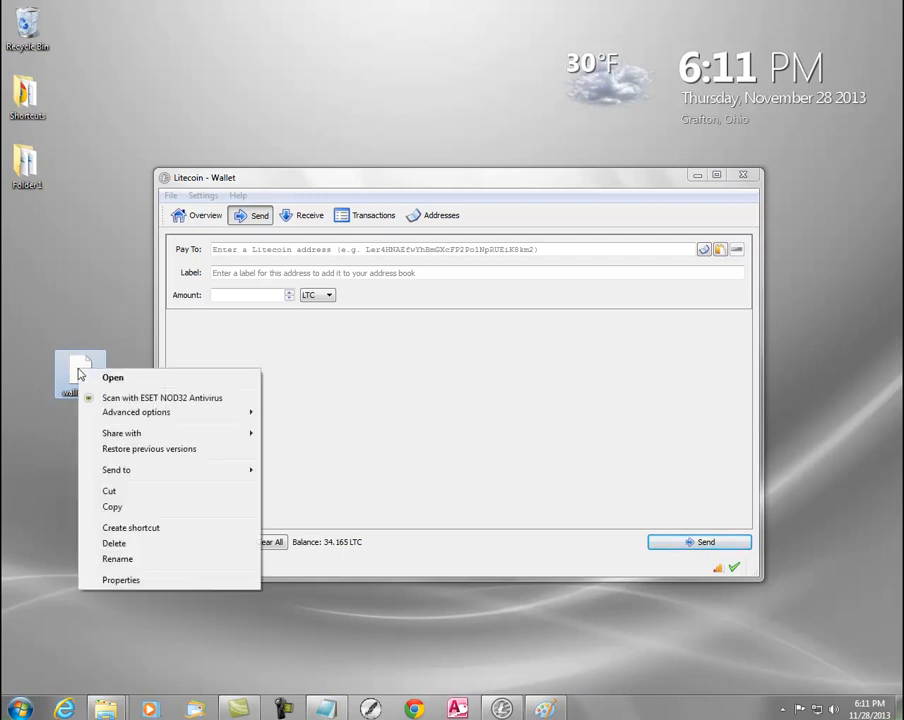
pyautogui.moveTo(112, 507)
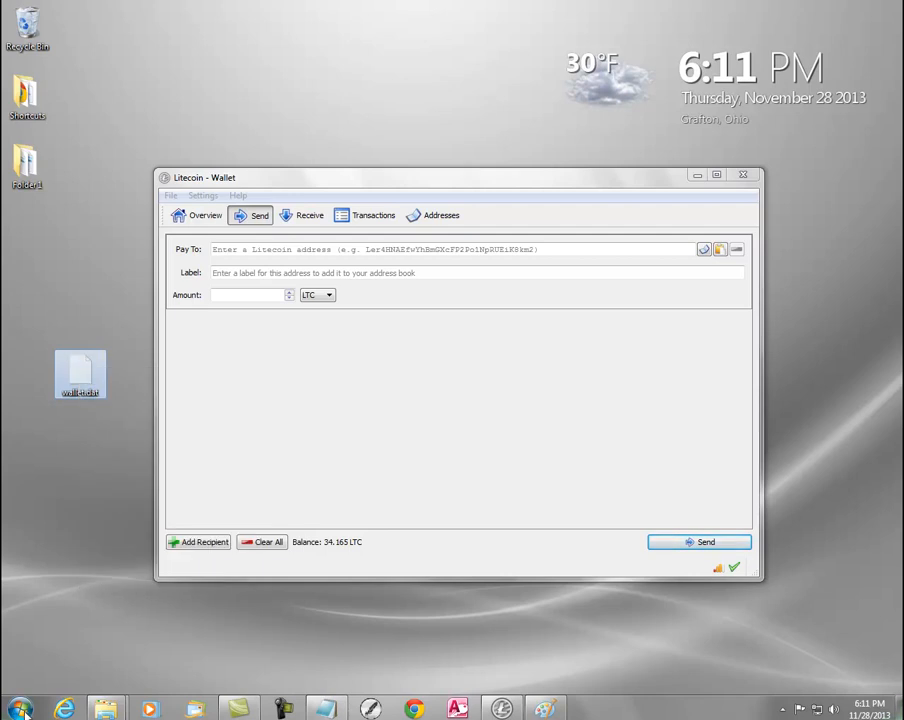
# Paste wallet.dat onto the Lexar (E:) drive via Computer and close the window
pyautogui.click(16, 708)
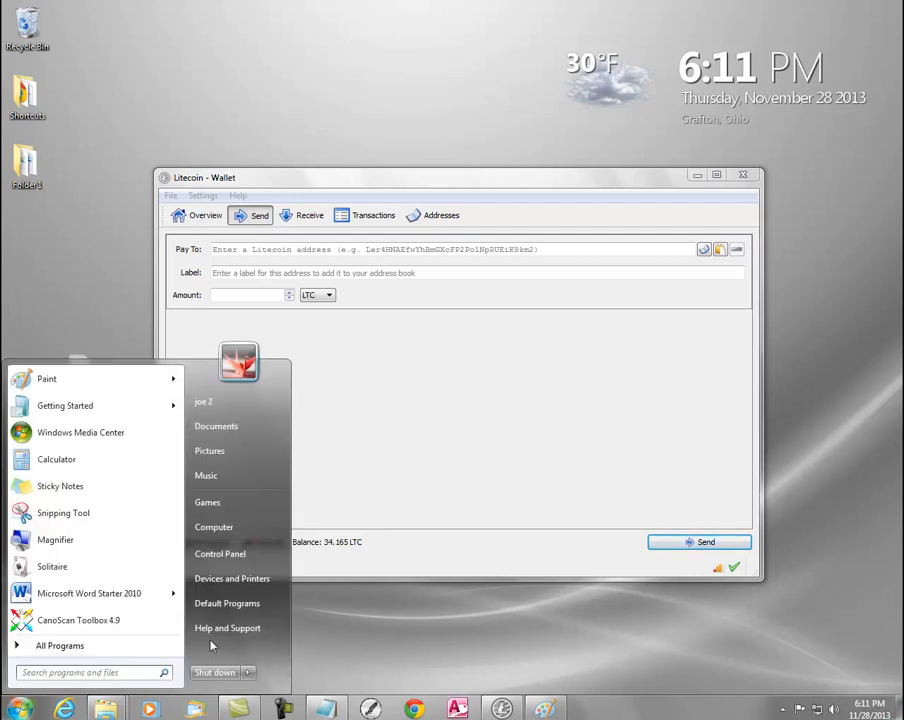
pyautogui.click(214, 527)
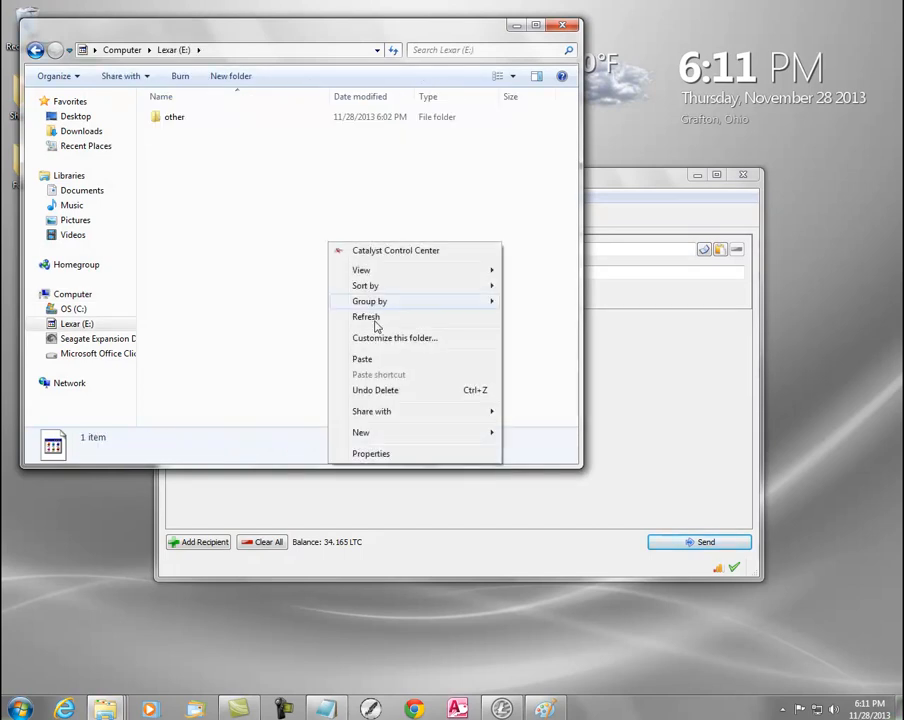
pyautogui.click(366, 317)
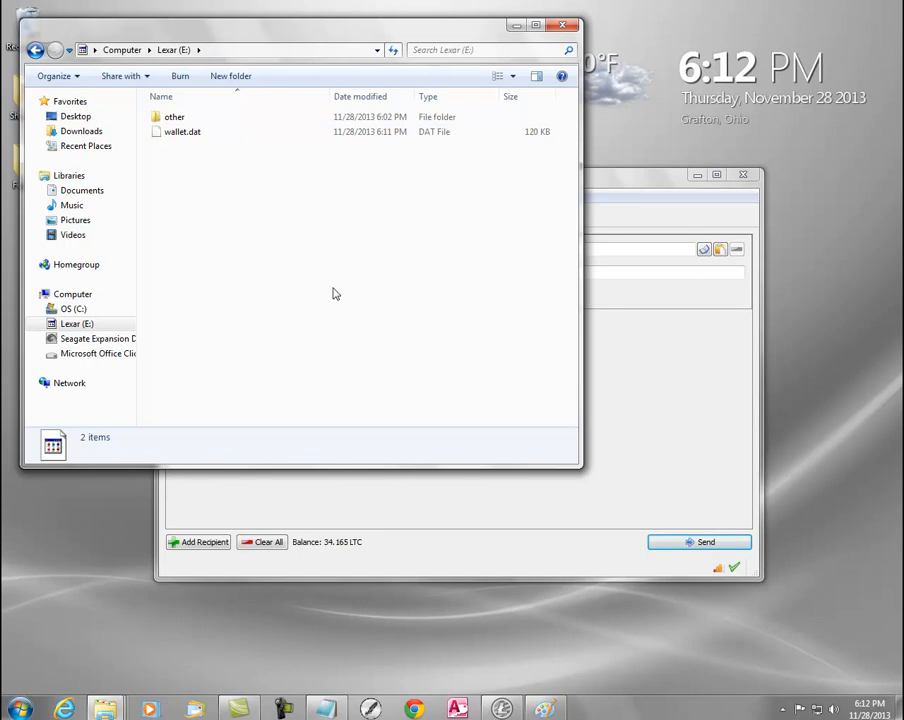
pyautogui.moveTo(563, 25)
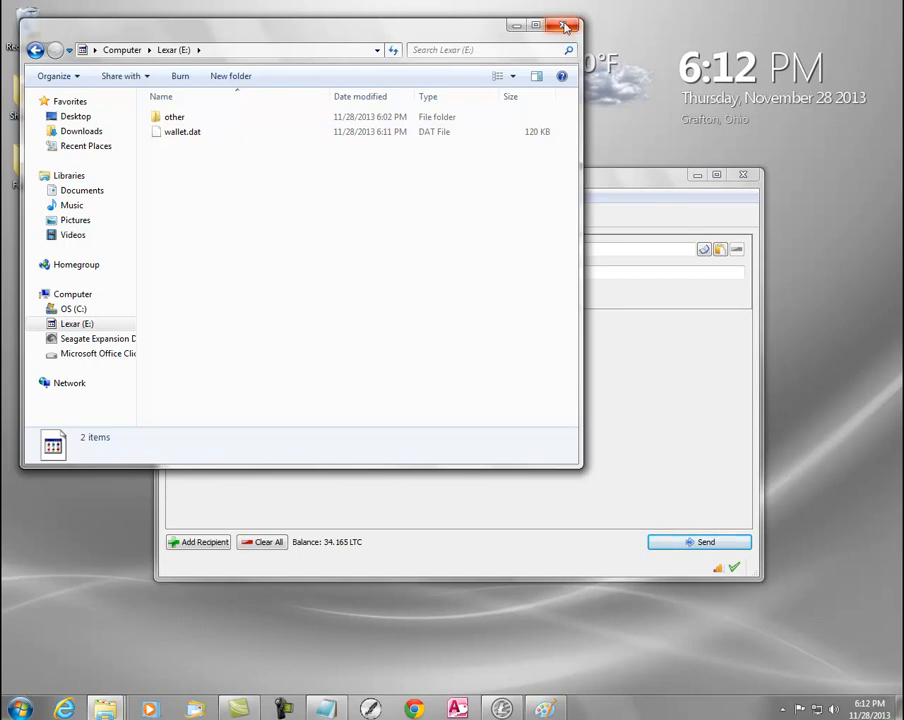
pyautogui.click(564, 26)
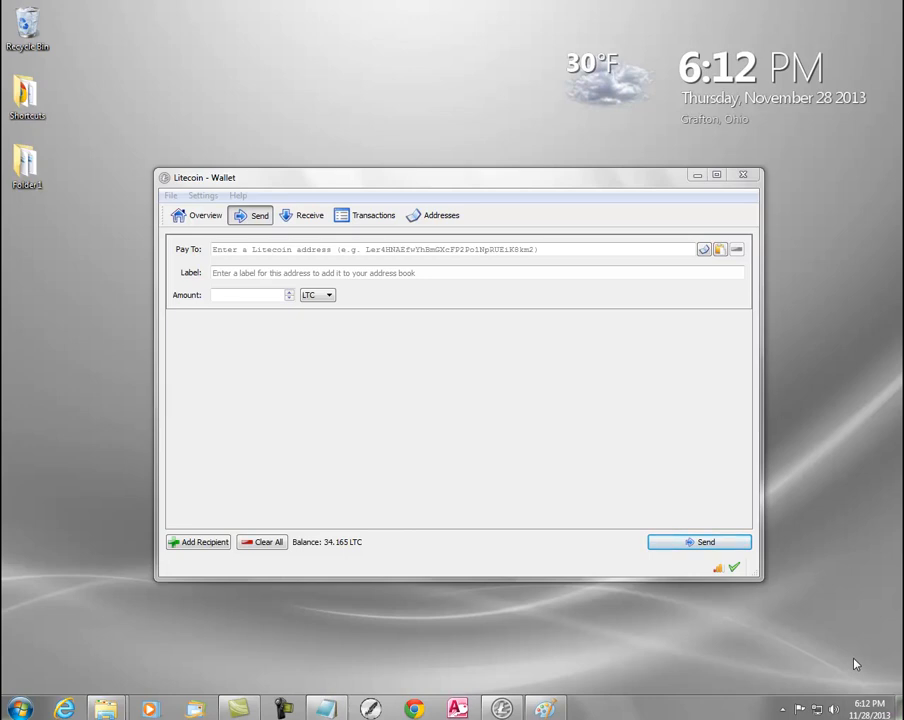
pyautogui.moveTo(396, 386)
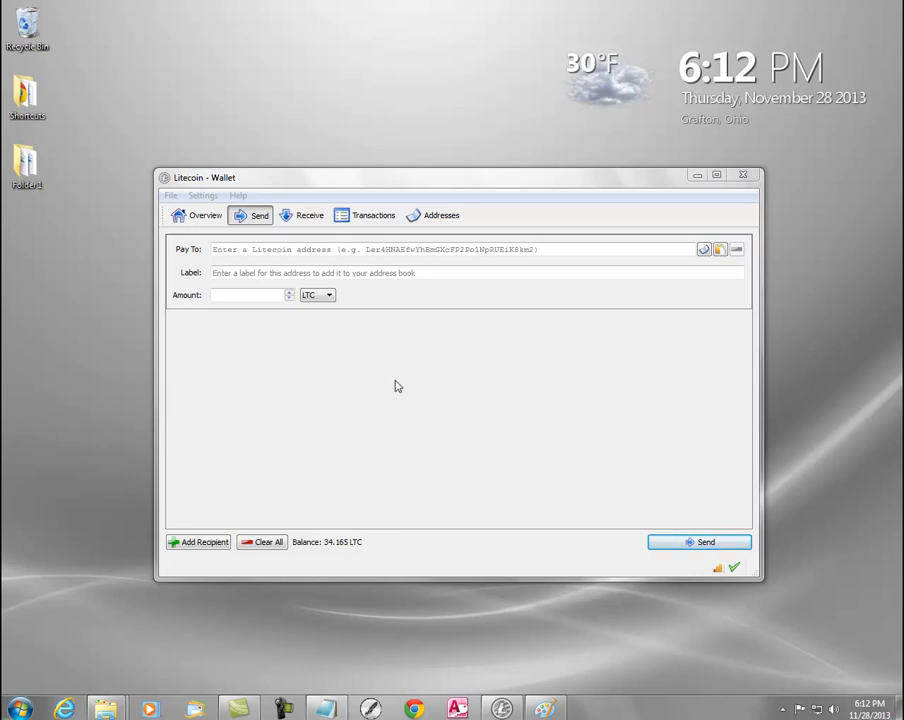
pyautogui.moveTo(607, 415)
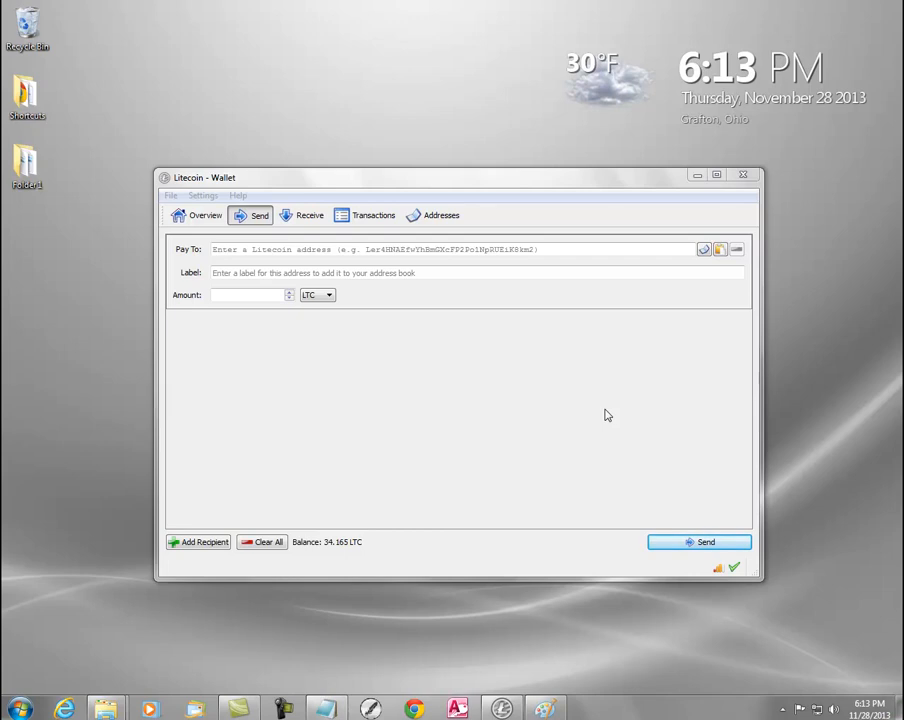
pyautogui.click(171, 195)
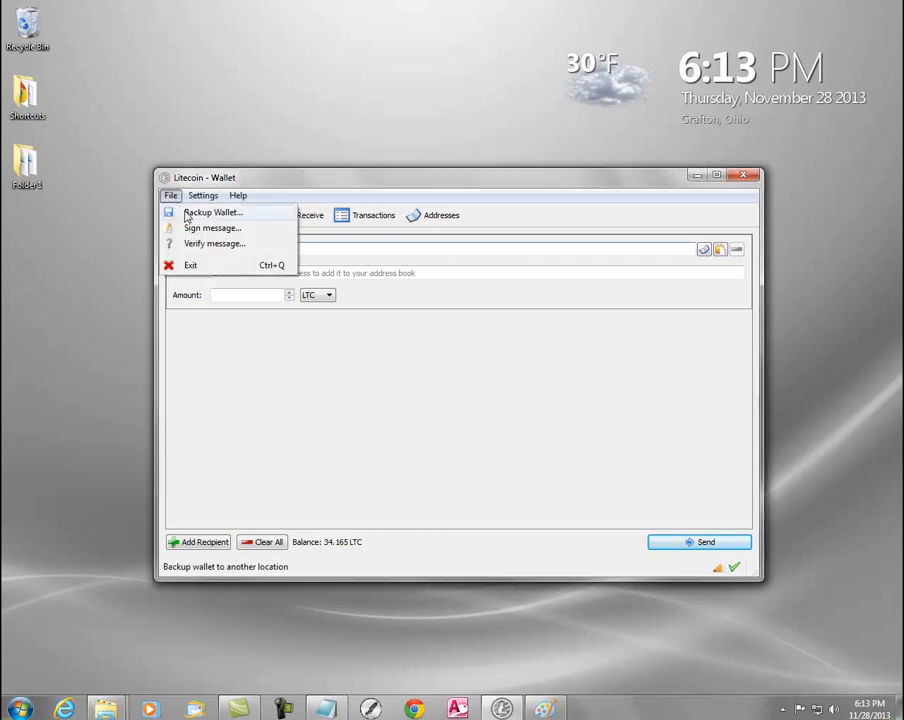
pyautogui.moveTo(298, 451)
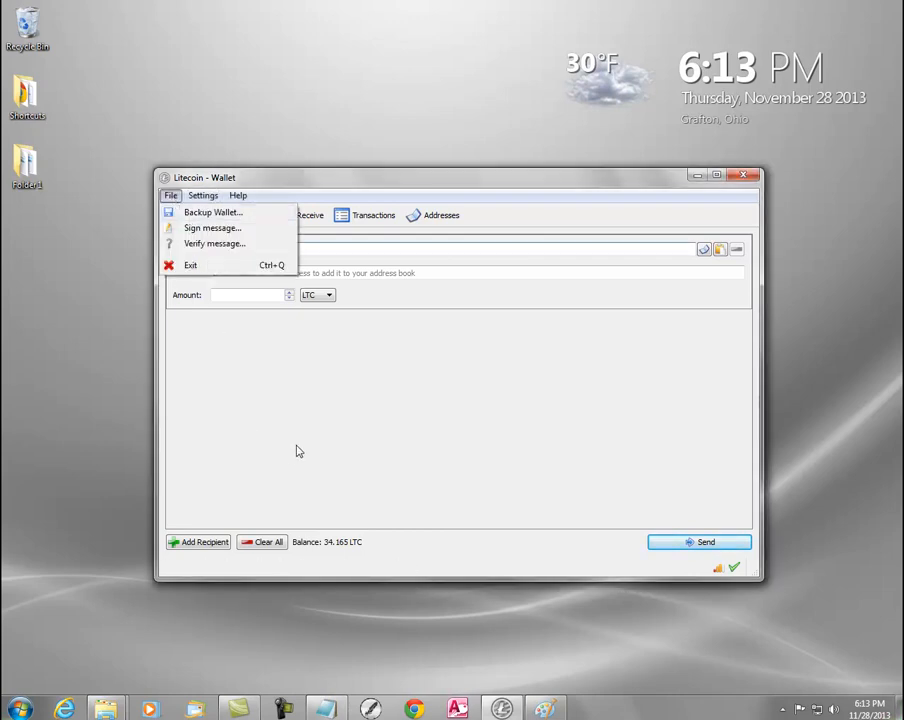
pyautogui.click(299, 451)
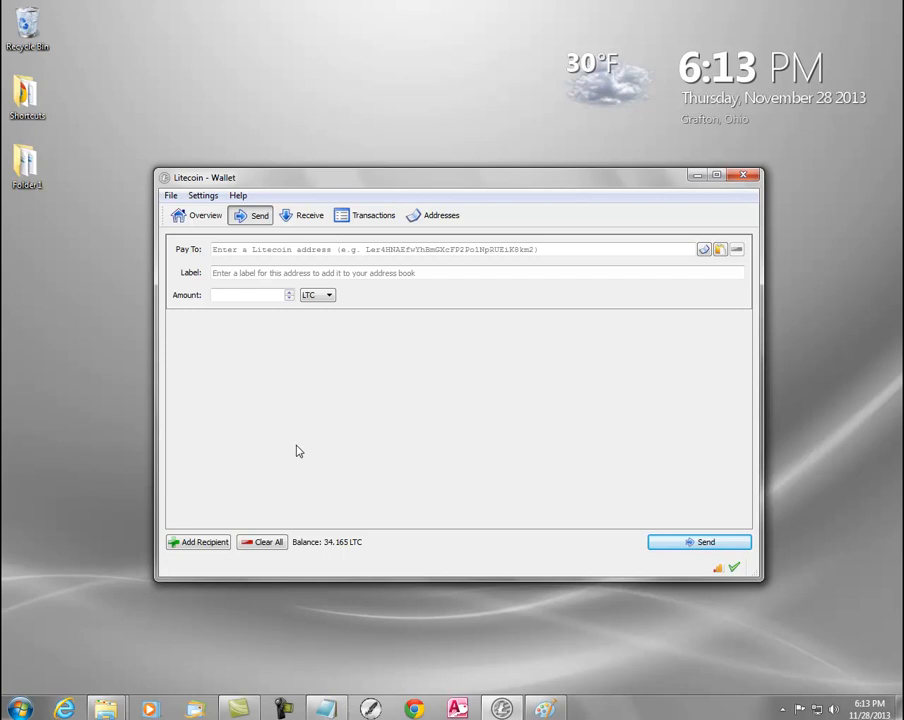